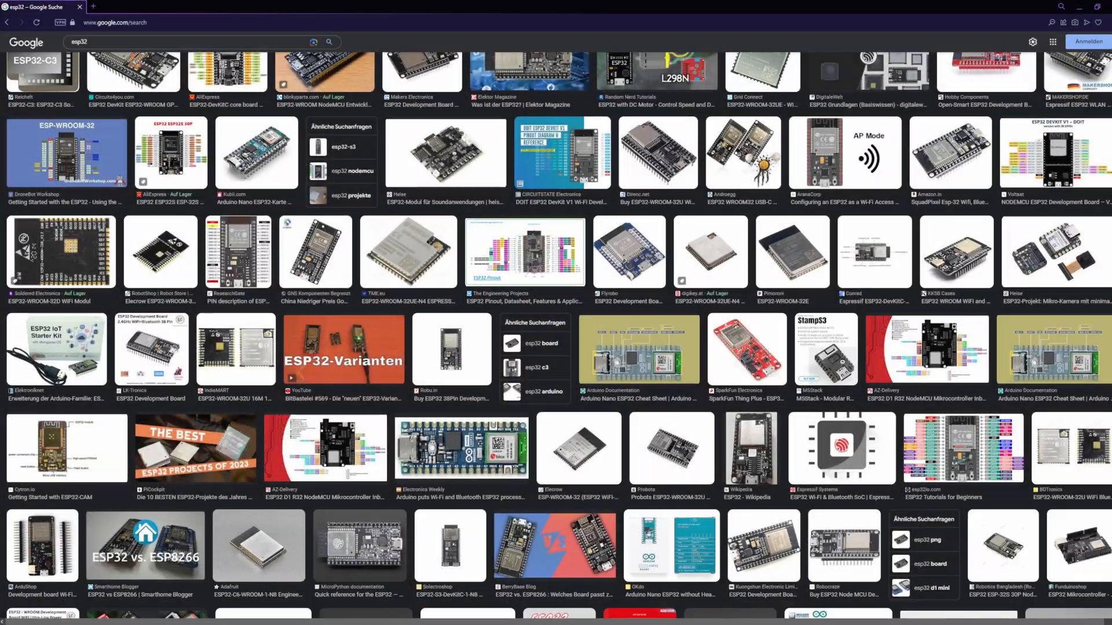
- Search Google images for 'attiny' and then '10 cent microcontroller', scrolling the results
text(attiny)
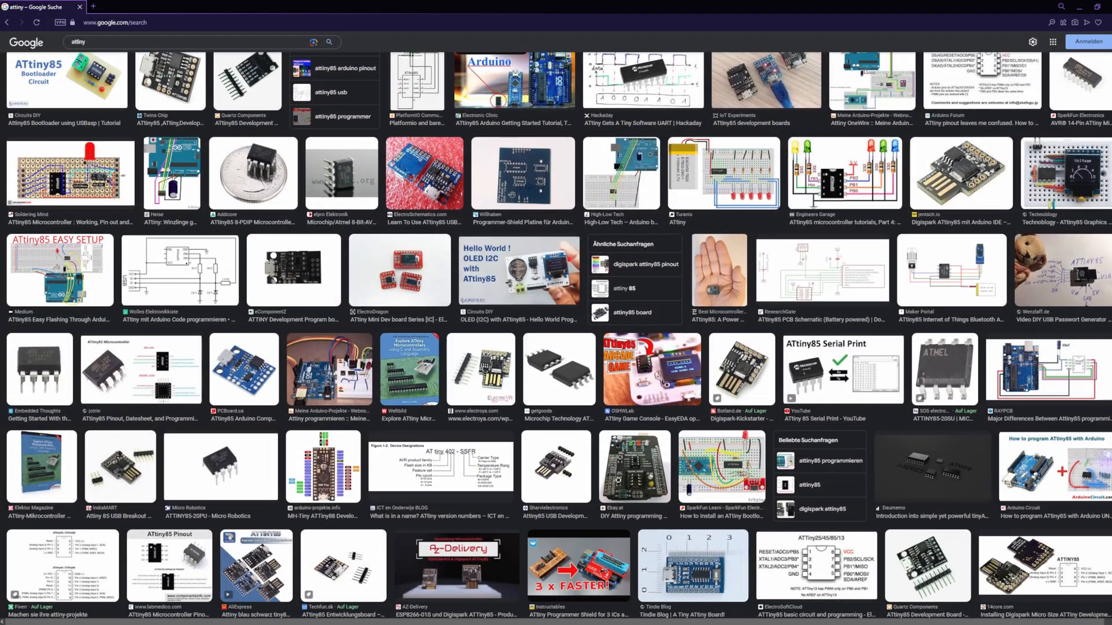
text(10 cent microcontroller)
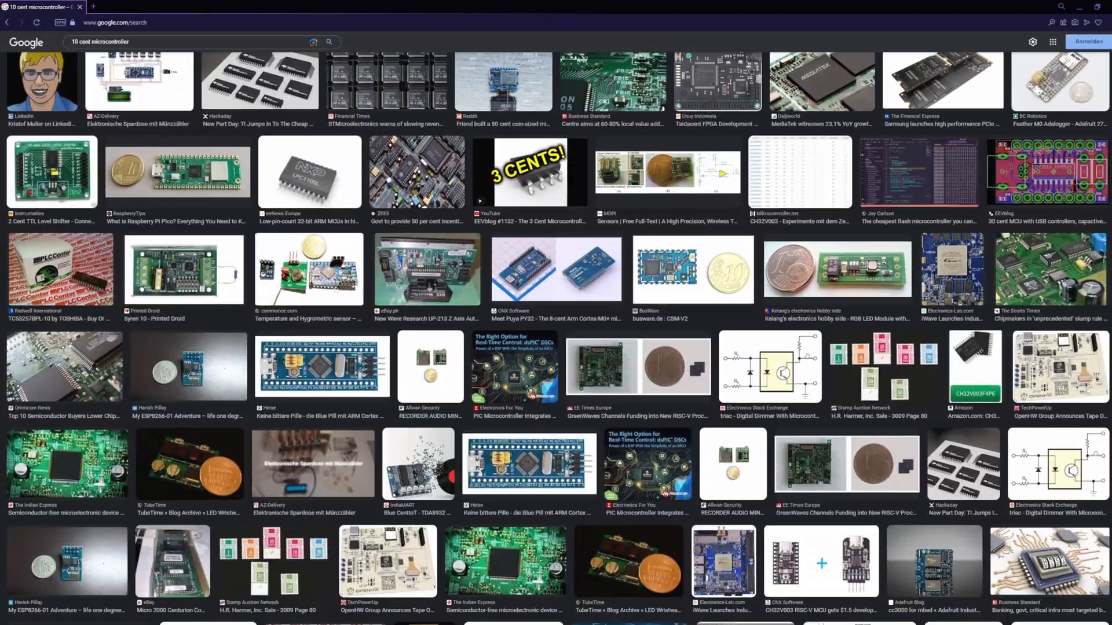
scroll(down, 3)
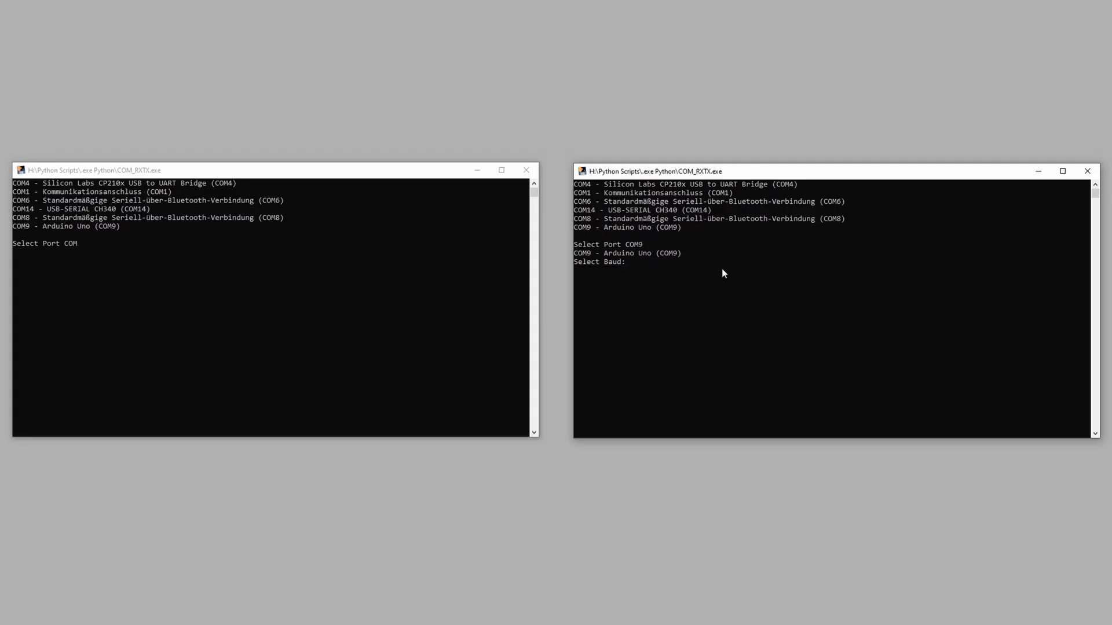
- Run COM9 at 9600 baud, pick port 14 in the other console, and send 'rese'
text(9600)
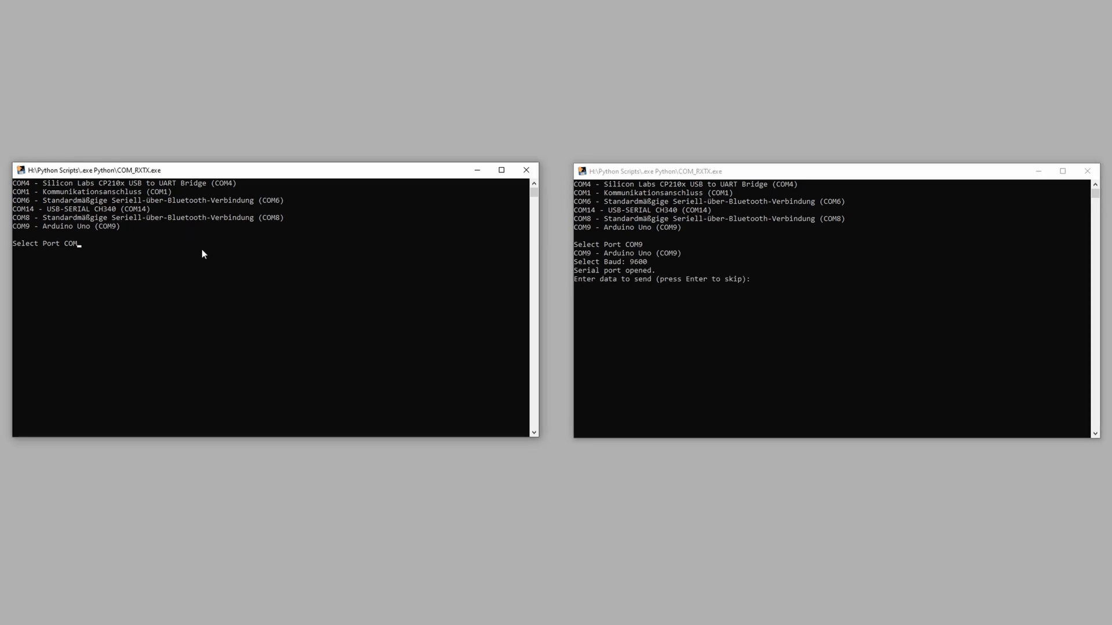
text(14)
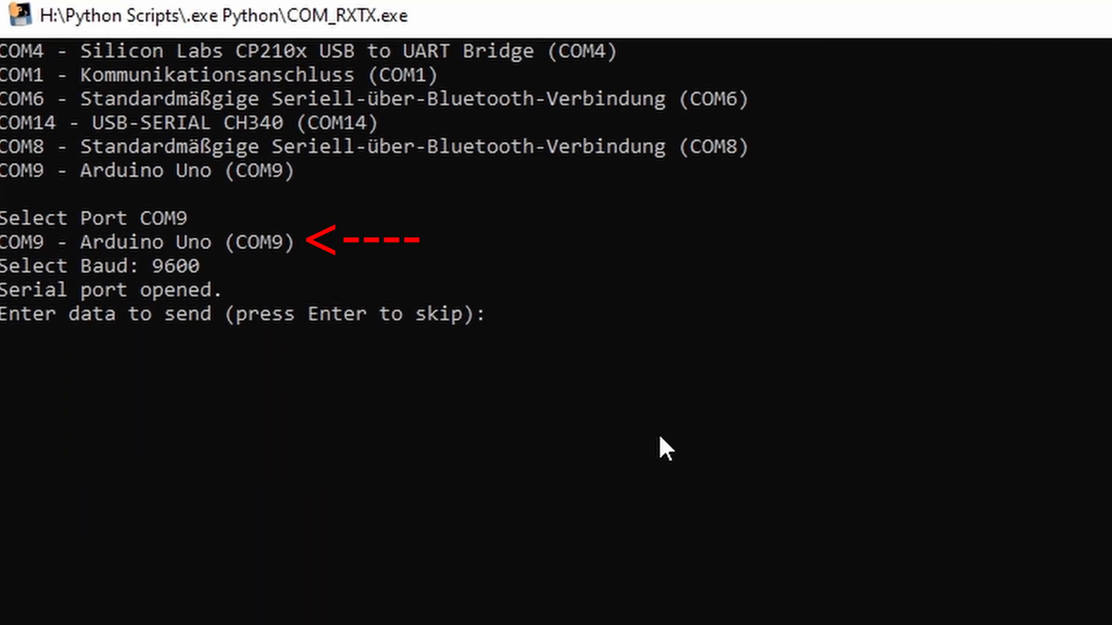
text(rese)
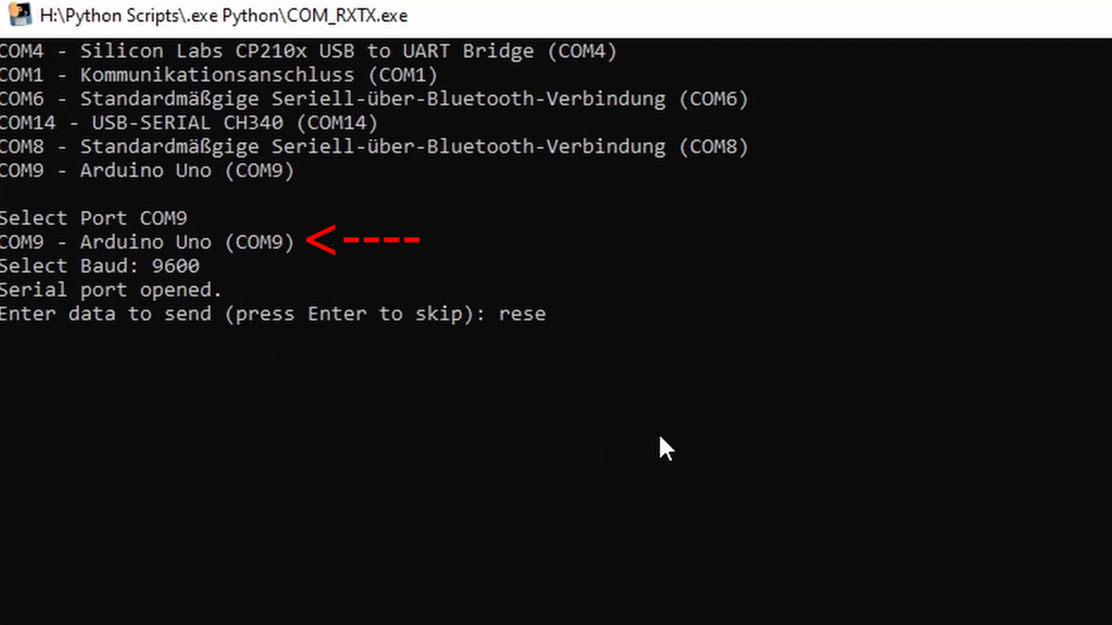
key(Enter)
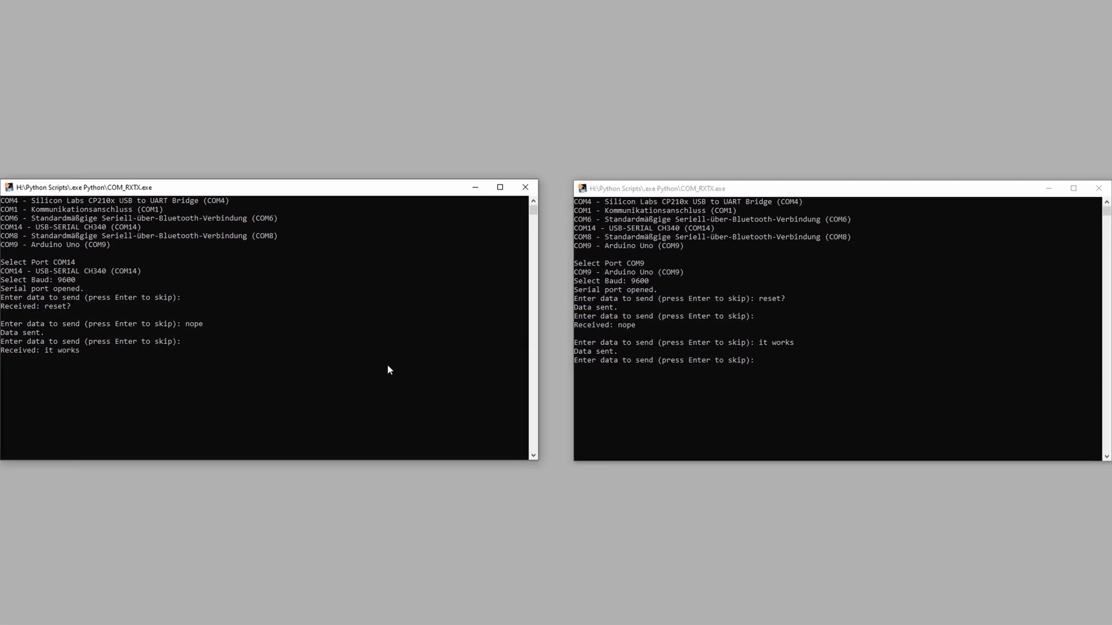
- Send 'yessss' from the COM14 console and begin typing 'goo' as COM9's reply
text(y)
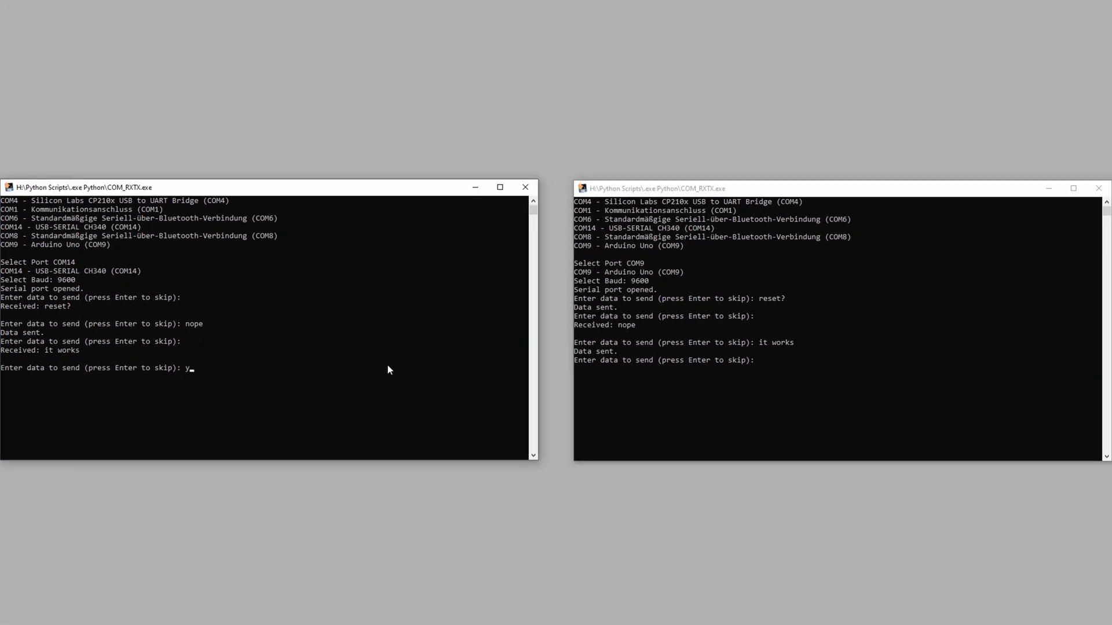
text(essss)
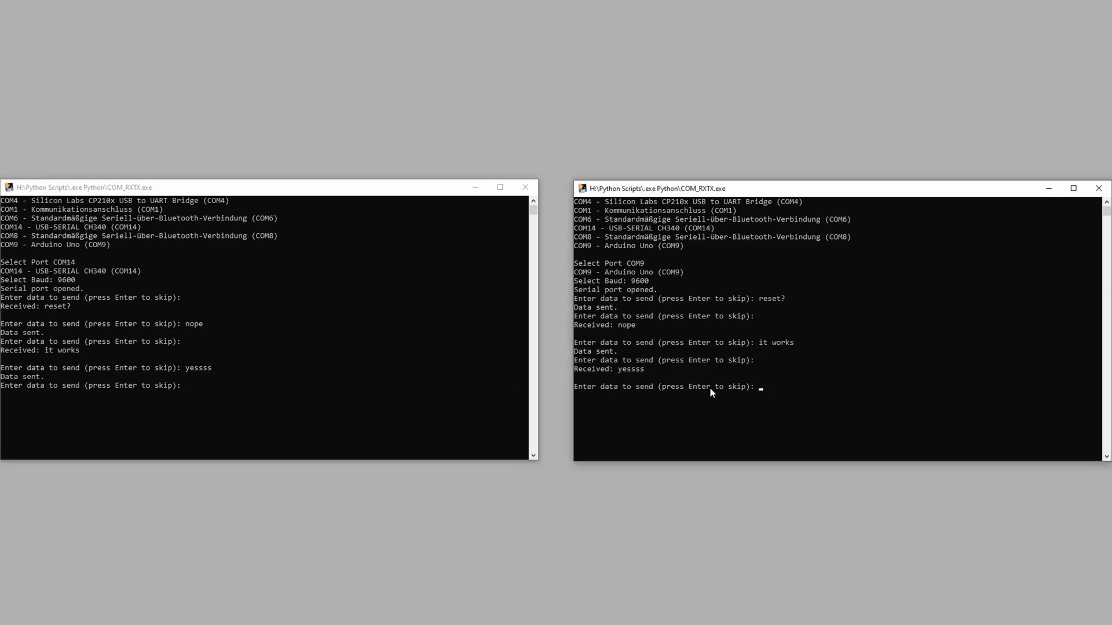
text(goo)
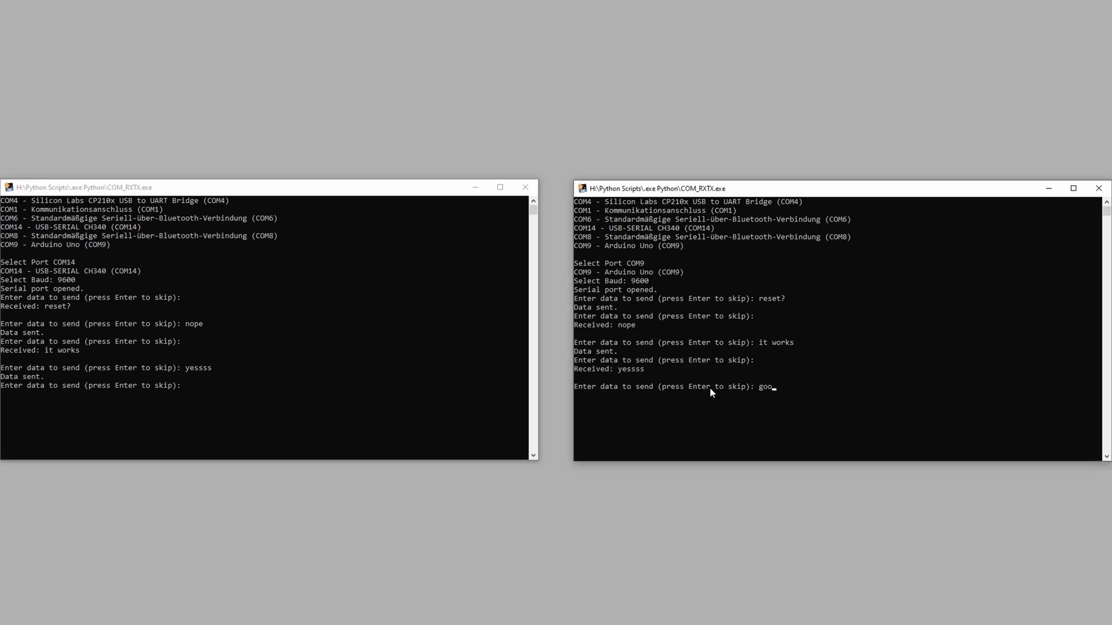